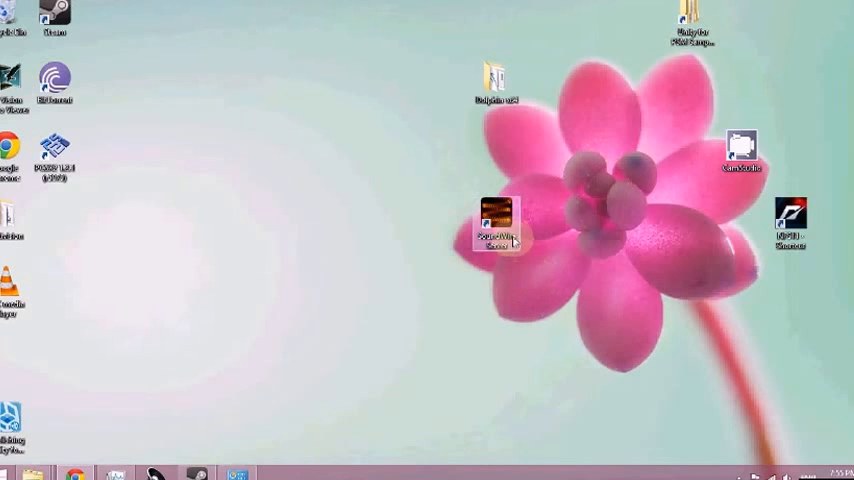
# Step: Launch SoundWire Server from the desktop, showing its server address and Disconnected status
pyautogui.moveTo(496, 220); pyautogui.dragTo(300, 150)
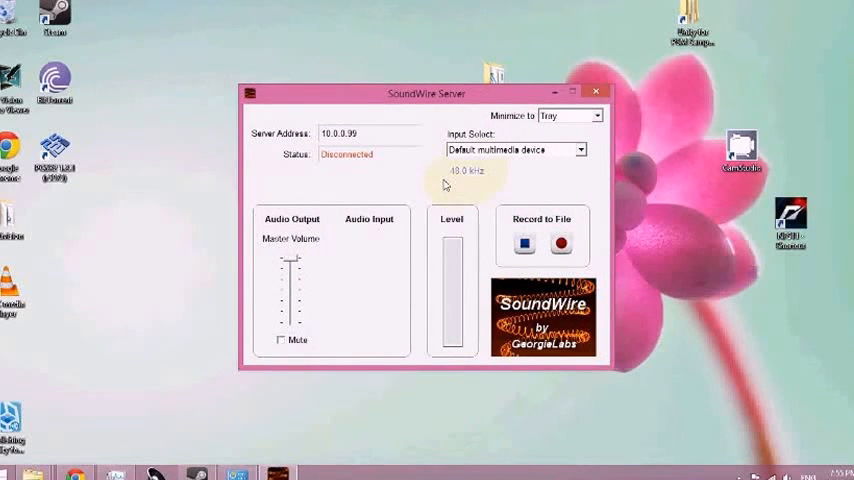
pyautogui.moveTo(832, 398)
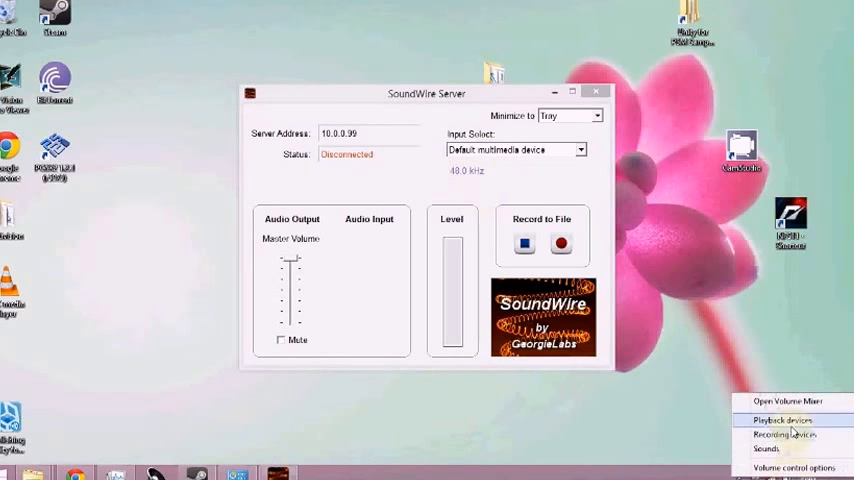
# Step: Set the Speakers' default sample format in Windows Sound playback properties and confirm
pyautogui.click(780, 420)
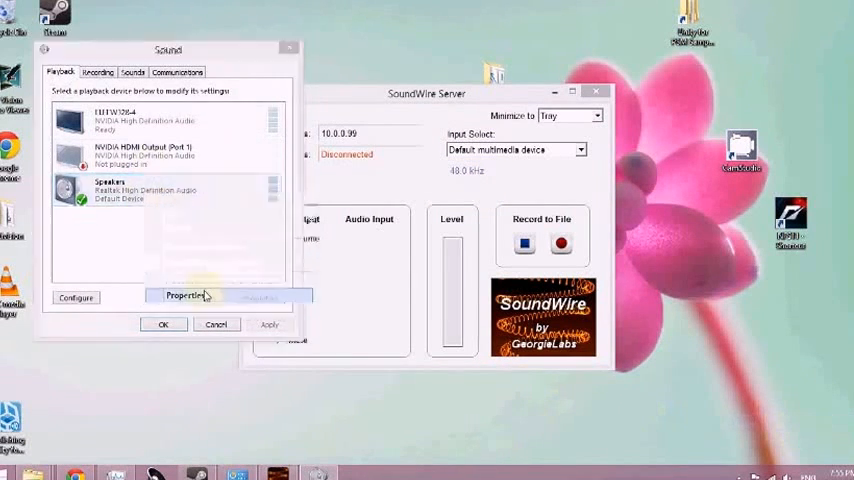
pyautogui.click(184, 296)
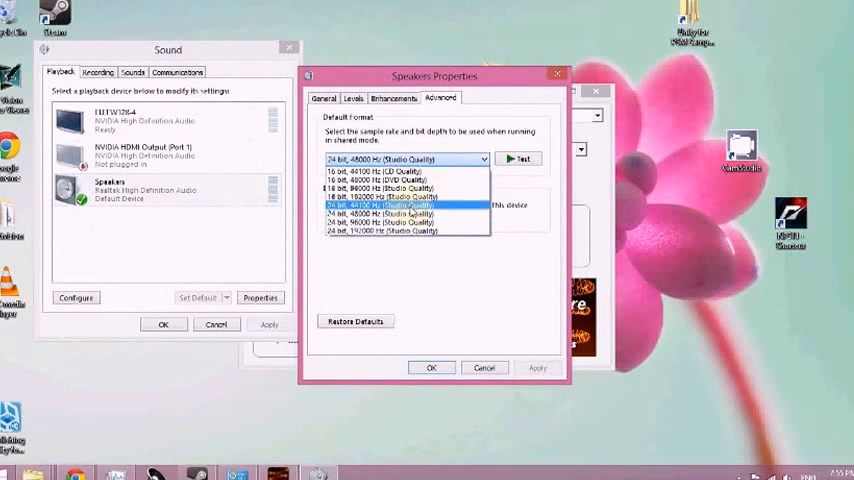
pyautogui.click(404, 214)
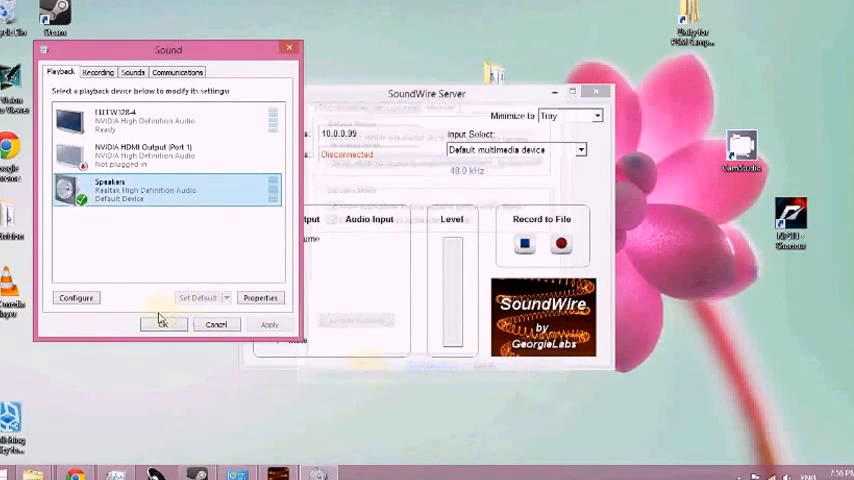
pyautogui.click(164, 324)
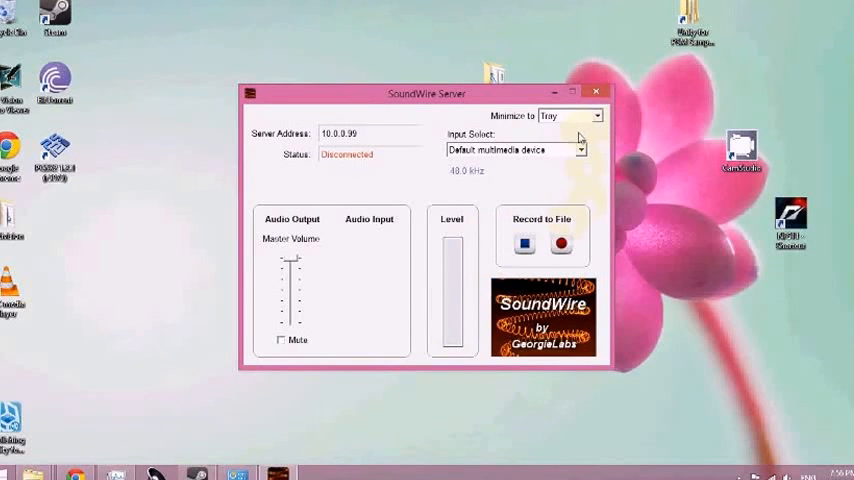
pyautogui.moveTo(344, 148)
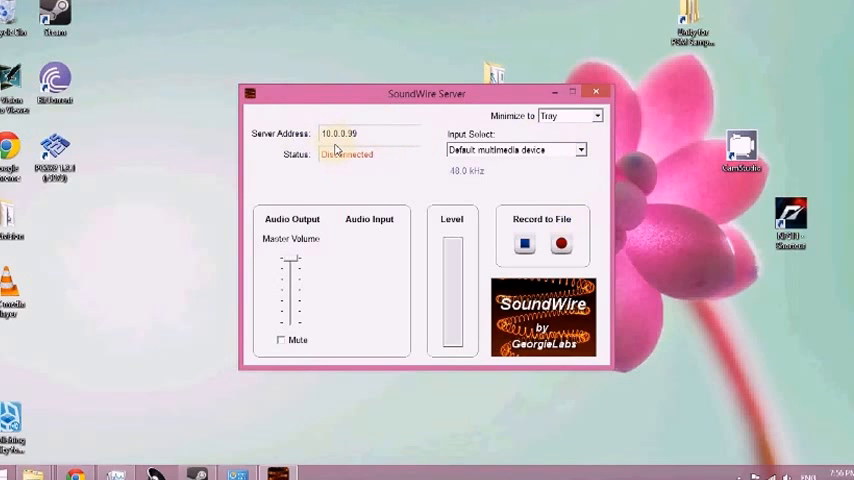
pyautogui.moveTo(320, 156)
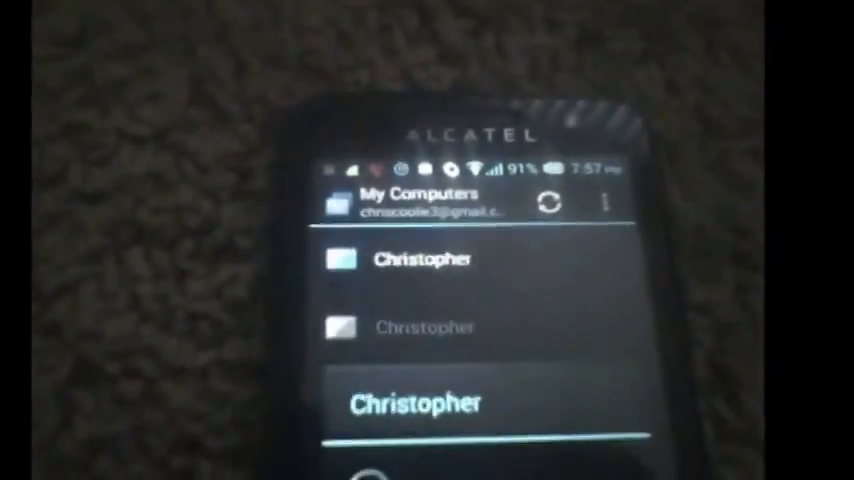
# Step: Connect the phone to the PC listed under My Computers in Chrome Remote Desktop
pyautogui.click(414, 404)
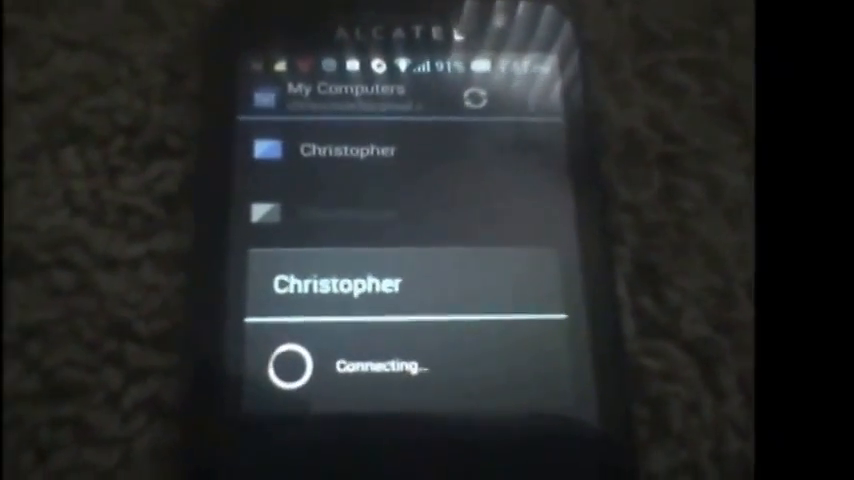